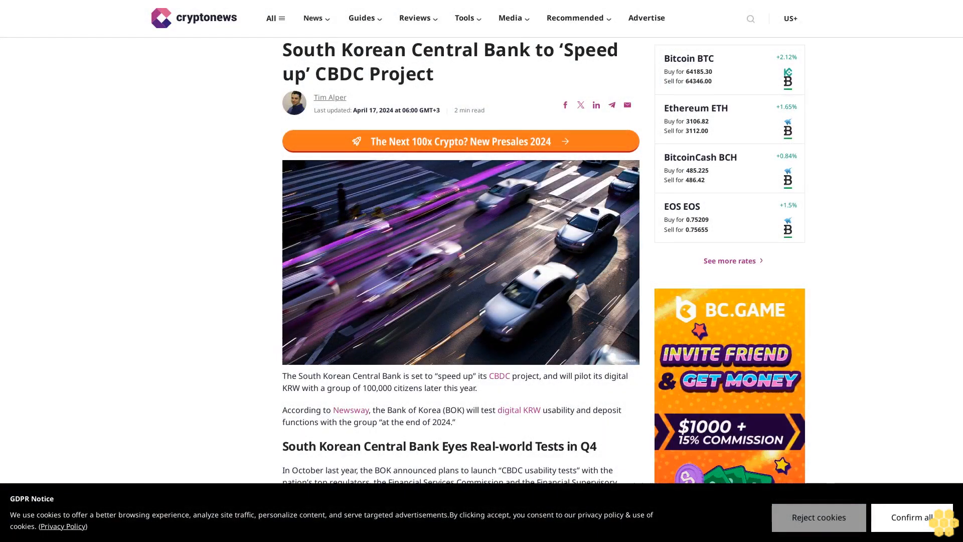
{"action": "scroll", "scroll_direction": "down", "scroll_amount": 3}
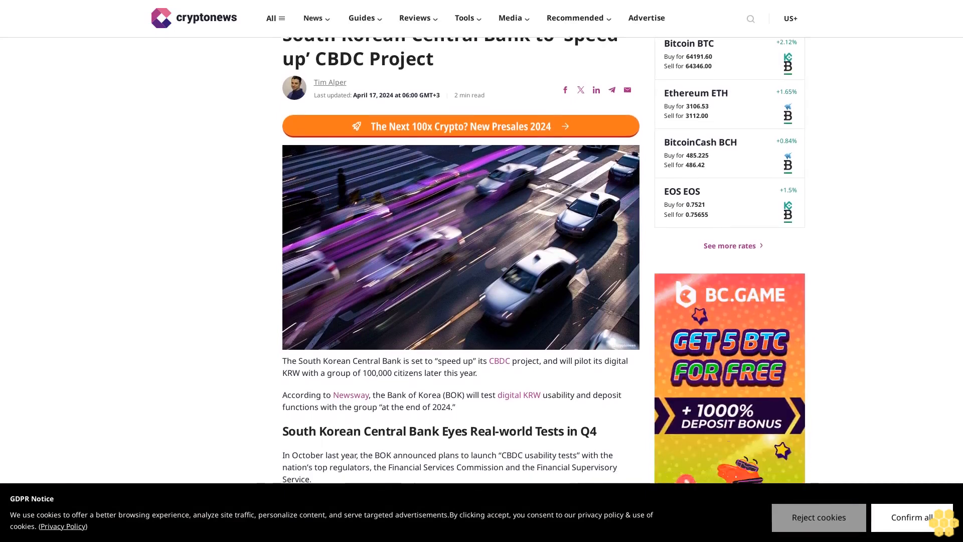
{"action": "scroll", "scroll_direction": "down", "scroll_amount": 3}
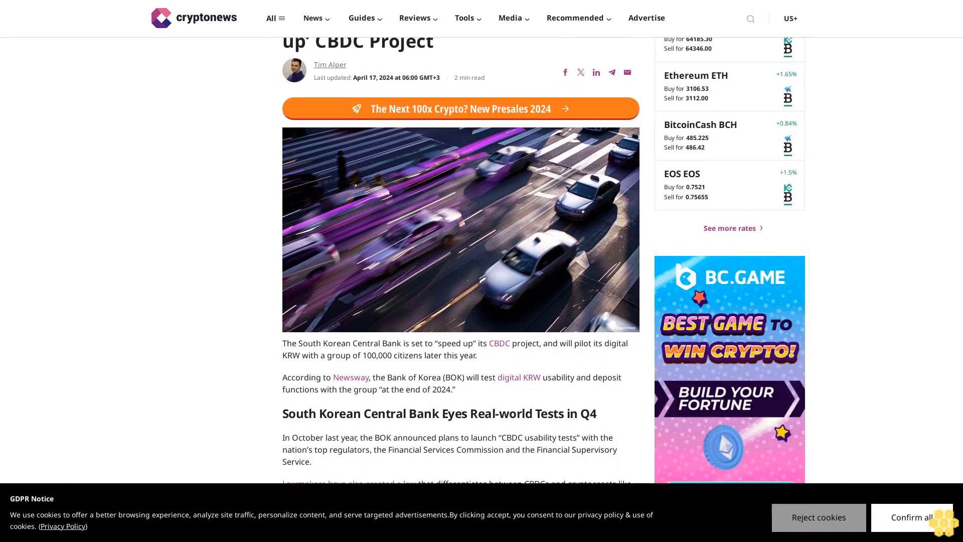
{"action": "scroll", "scroll_direction": "down", "scroll_amount": 3}
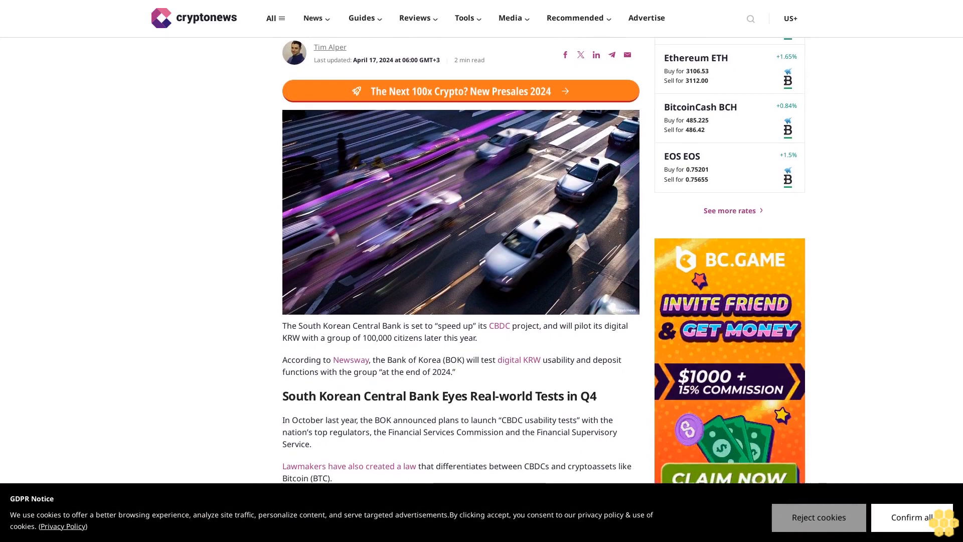
{"action": "scroll", "scroll_direction": "down", "scroll_amount": 3}
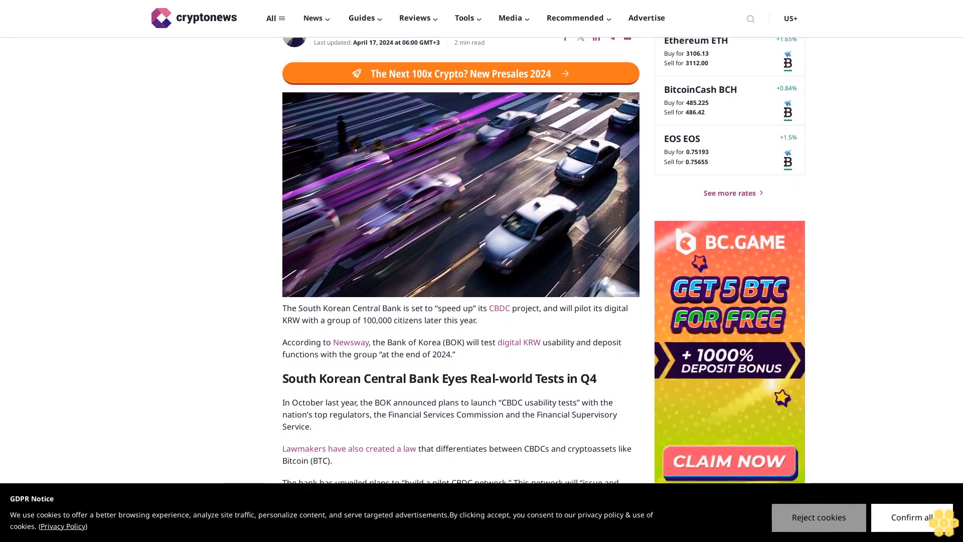
{"action": "scroll", "scroll_direction": "down", "scroll_amount": 3}
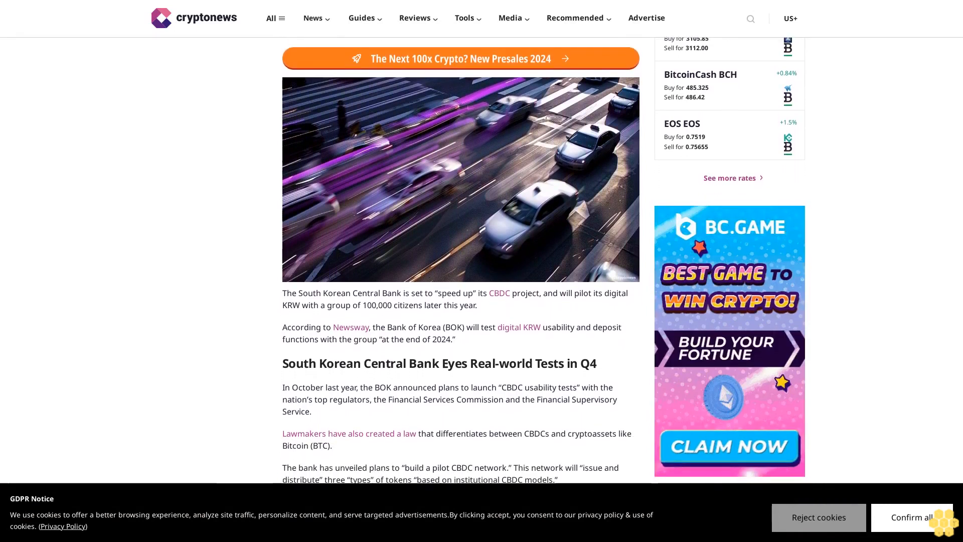
{"action": "scroll", "scroll_direction": "down", "scroll_amount": 3}
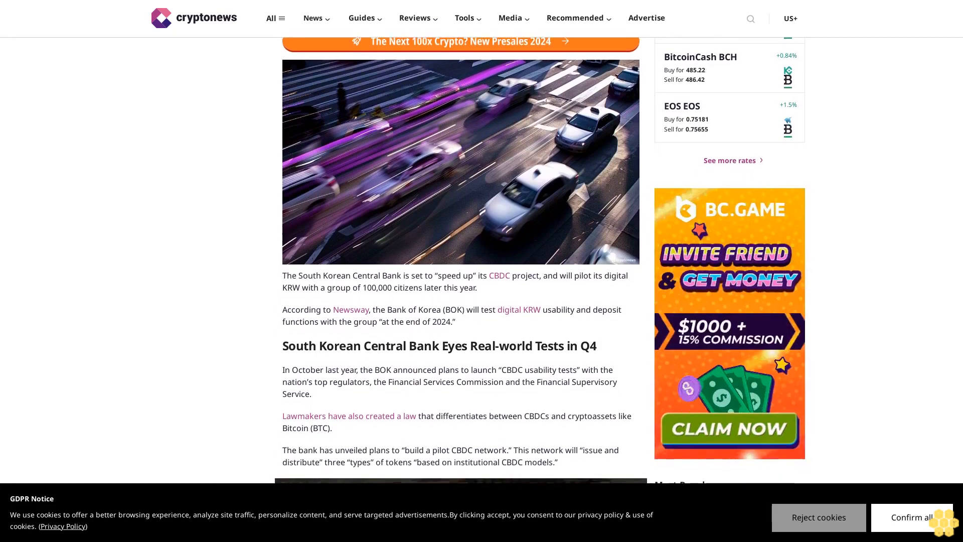
{"action": "scroll", "scroll_direction": "down", "scroll_amount": 3}
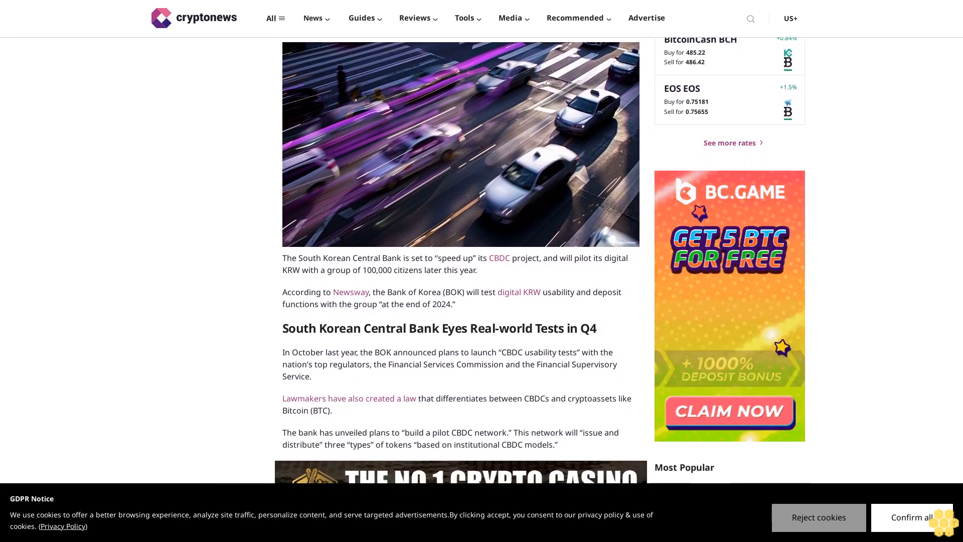
{"action": "scroll", "scroll_direction": "down", "scroll_amount": 3}
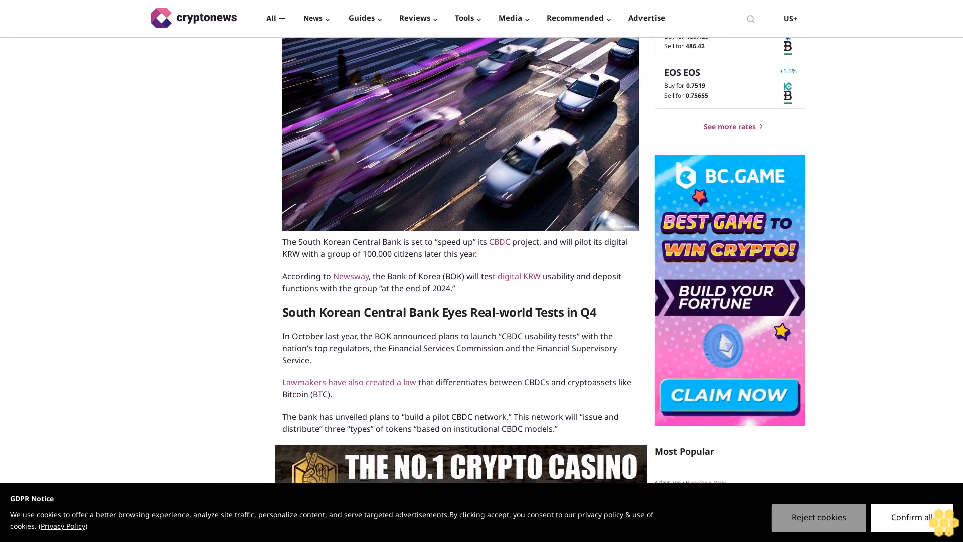
{"action": "scroll", "scroll_direction": "down", "scroll_amount": 3}
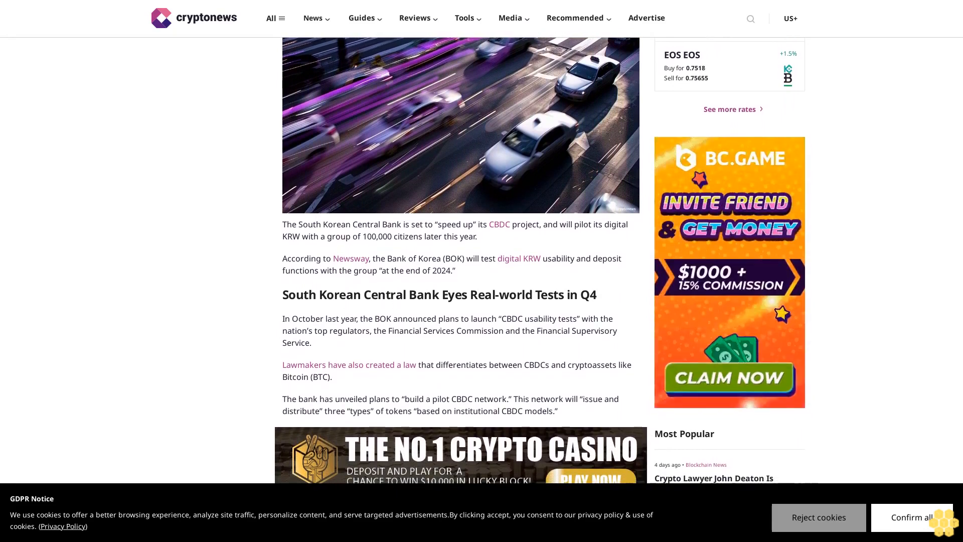
{"action": "scroll", "scroll_direction": "down", "scroll_amount": 3}
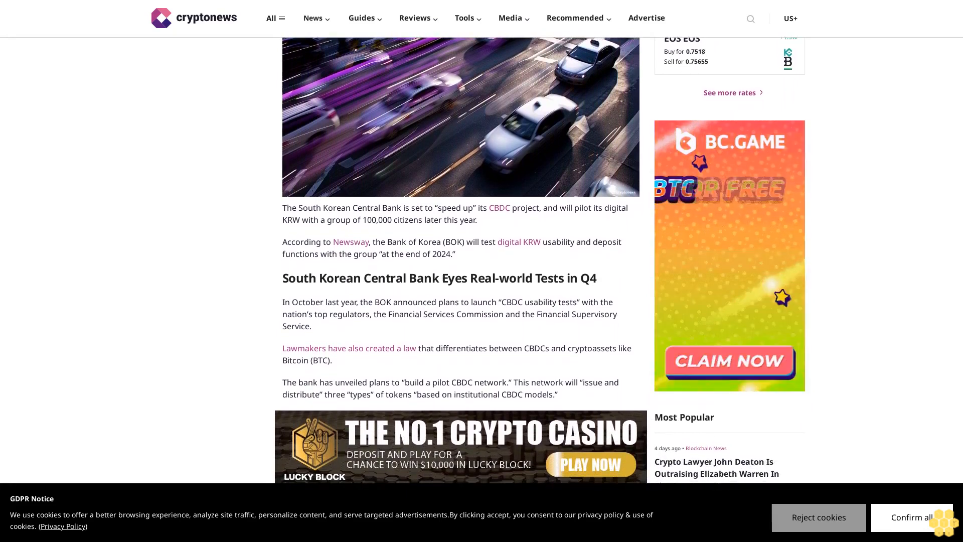
{"action": "scroll", "scroll_direction": "down", "scroll_amount": 3}
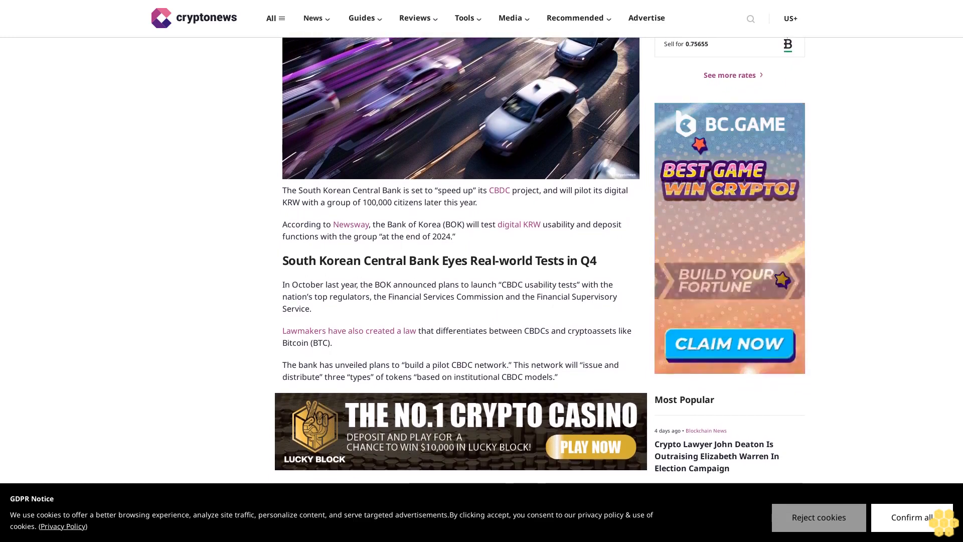
{"action": "scroll", "scroll_direction": "down", "scroll_amount": 3}
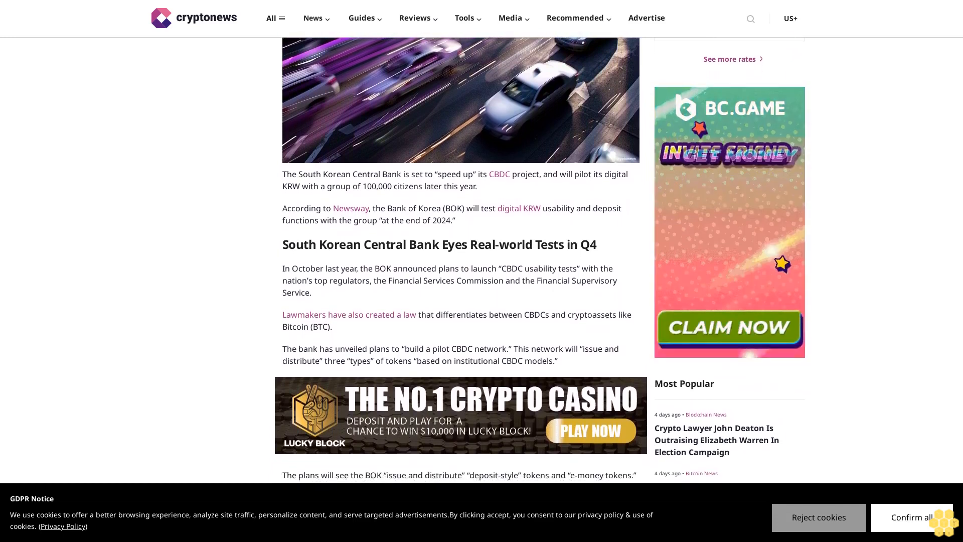
{"action": "scroll", "scroll_direction": "down", "scroll_amount": 3}
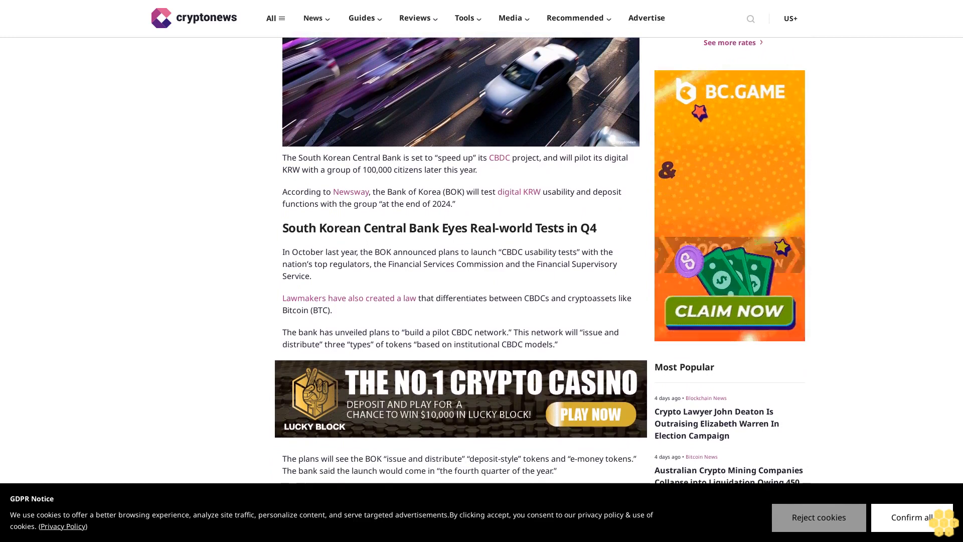
{"action": "scroll", "scroll_direction": "down", "scroll_amount": 3}
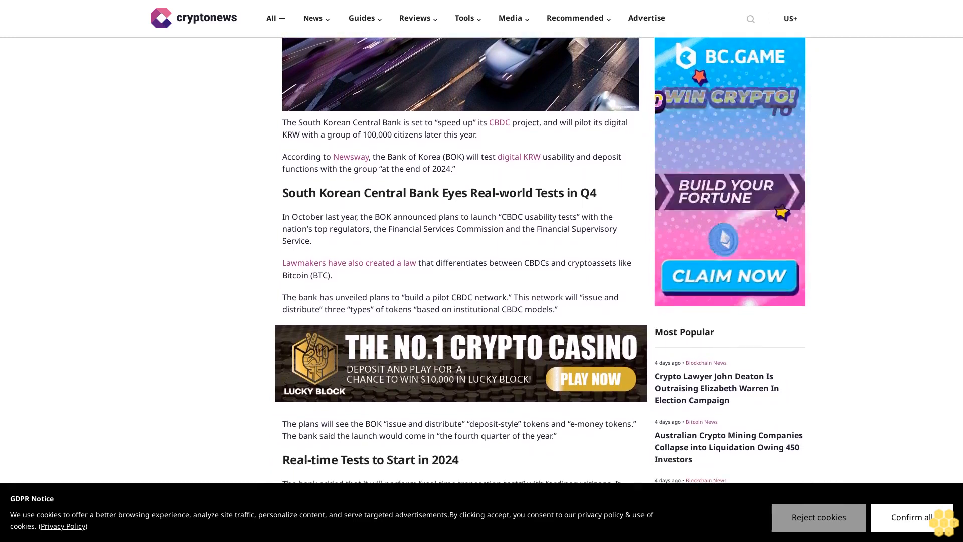
{"action": "scroll", "scroll_direction": "down", "scroll_amount": 3}
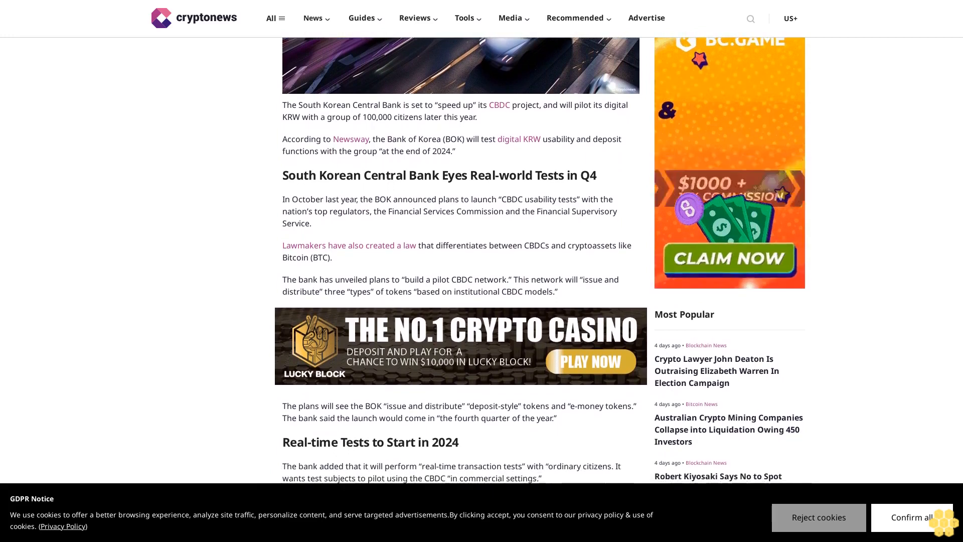
{"action": "scroll", "scroll_direction": "down", "scroll_amount": 3}
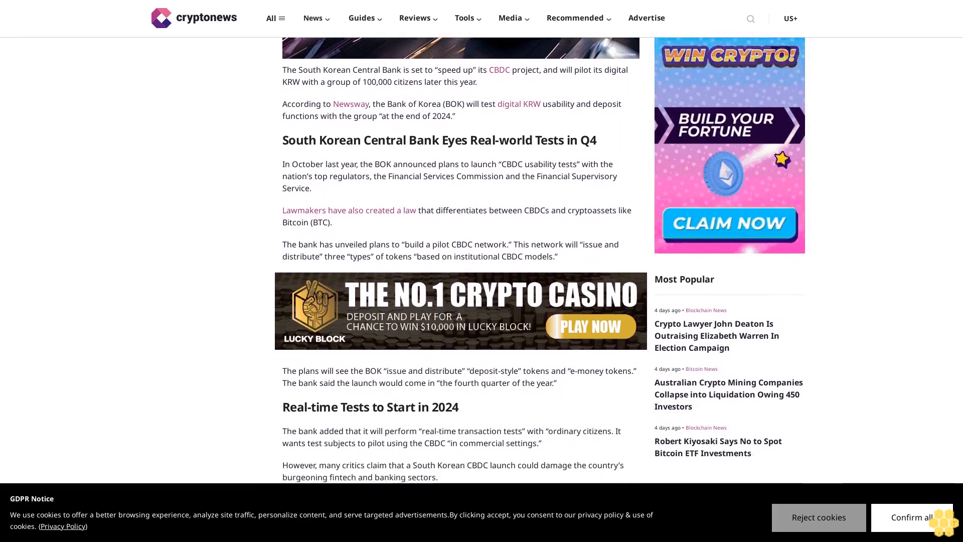
{"action": "scroll", "scroll_direction": "down", "scroll_amount": 3}
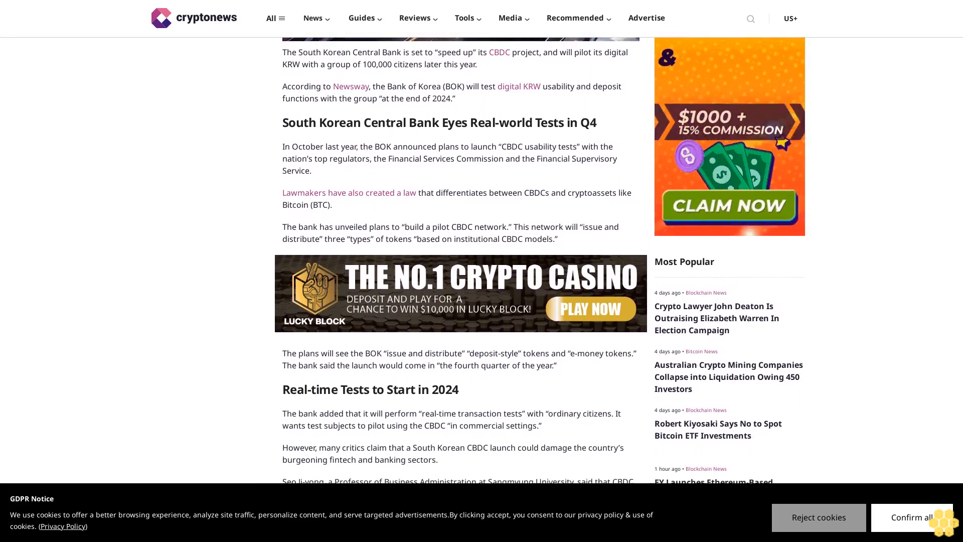
{"action": "scroll", "scroll_direction": "down", "scroll_amount": 3}
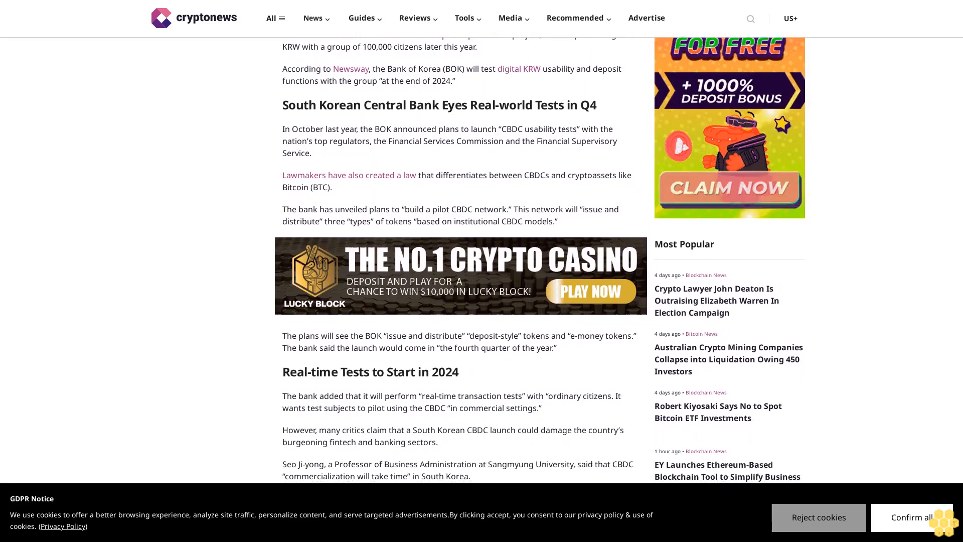
{"action": "scroll", "scroll_direction": "down", "scroll_amount": 3}
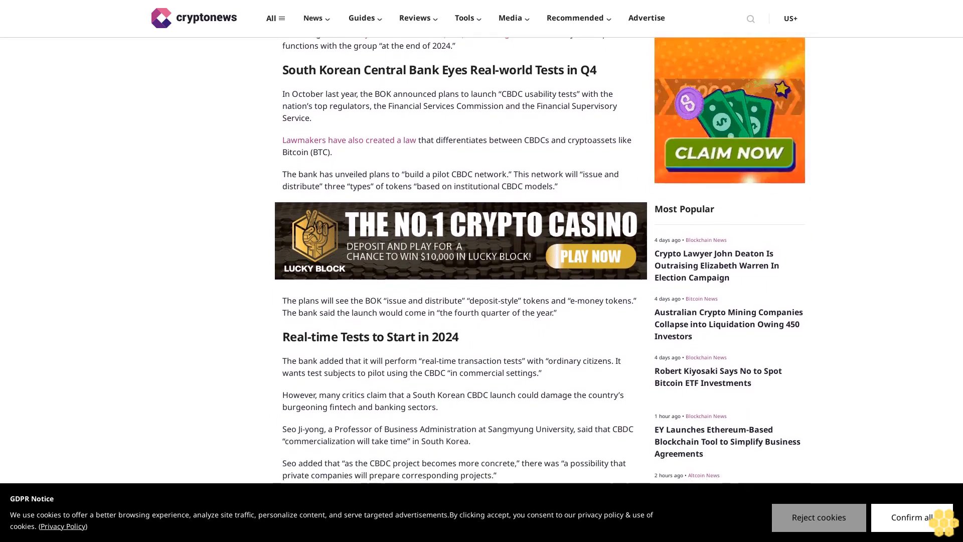
{"action": "scroll", "scroll_direction": "down", "scroll_amount": 3}
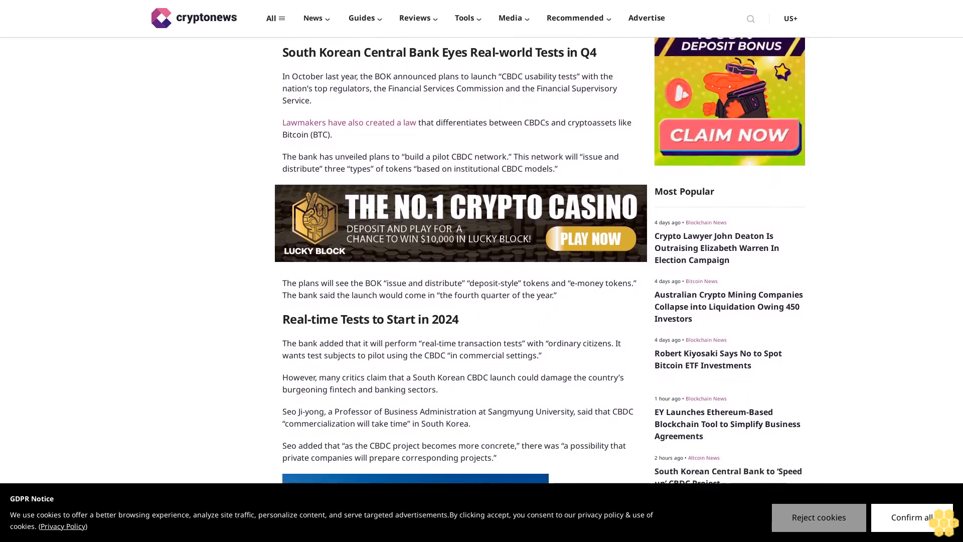
{"action": "scroll", "scroll_direction": "down", "scroll_amount": 3}
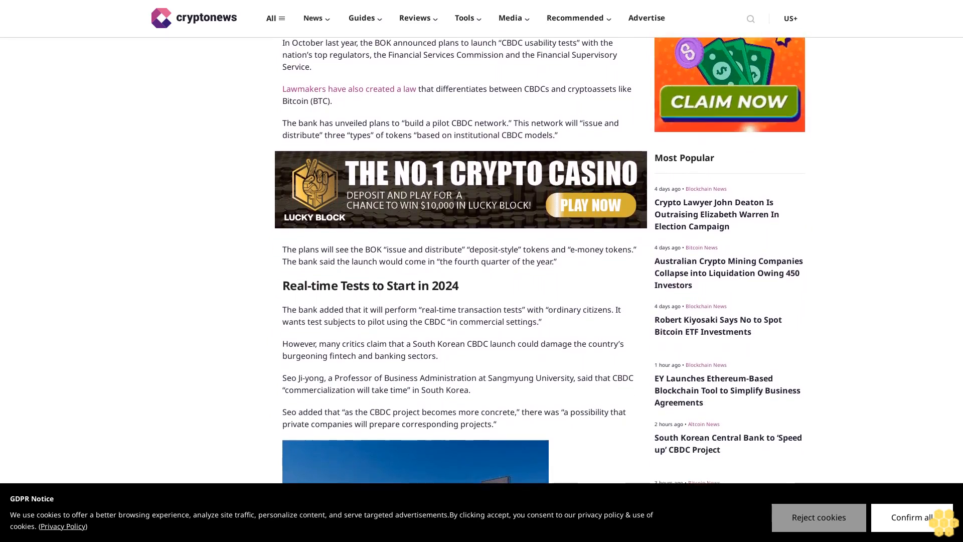
{"action": "scroll", "scroll_direction": "down", "scroll_amount": 3}
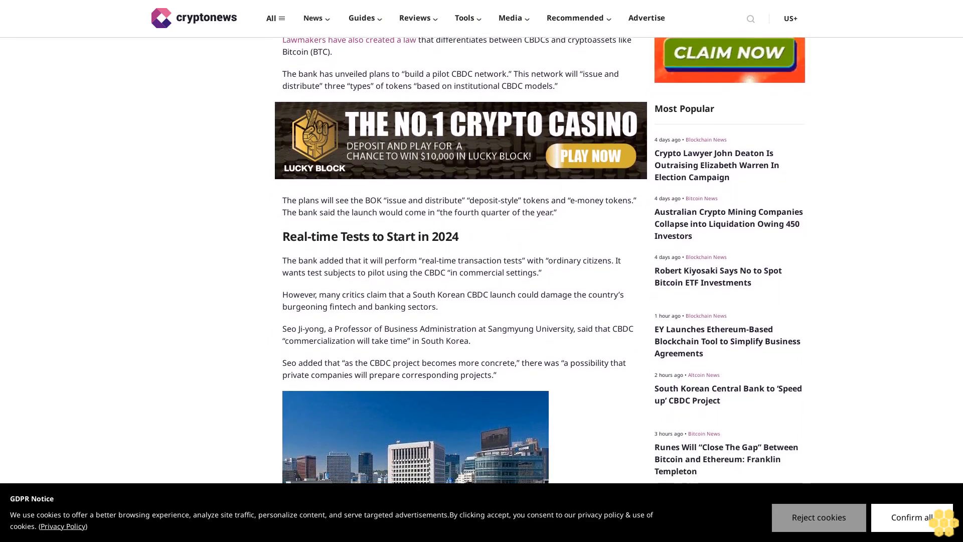
{"action": "scroll", "scroll_direction": "down", "scroll_amount": 3}
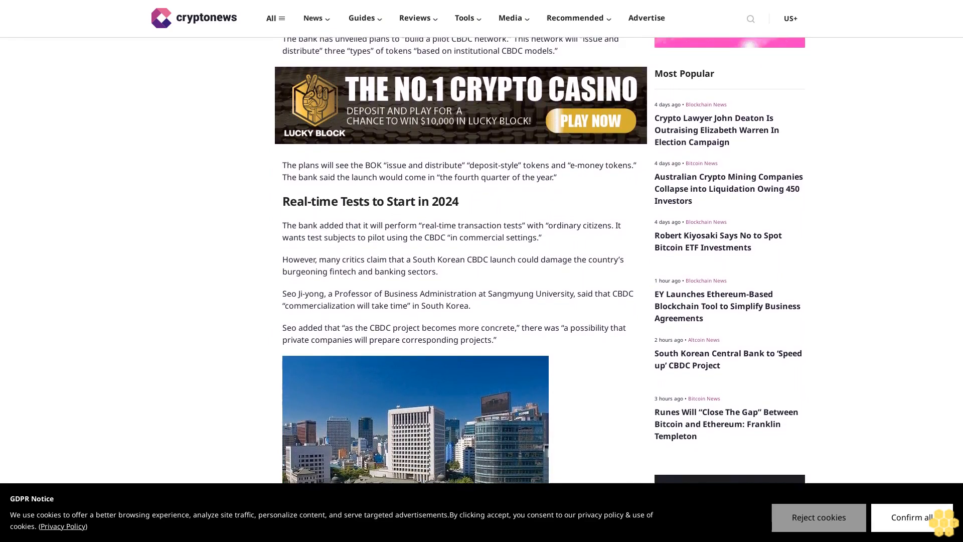
{"action": "scroll", "scroll_direction": "down", "scroll_amount": 3}
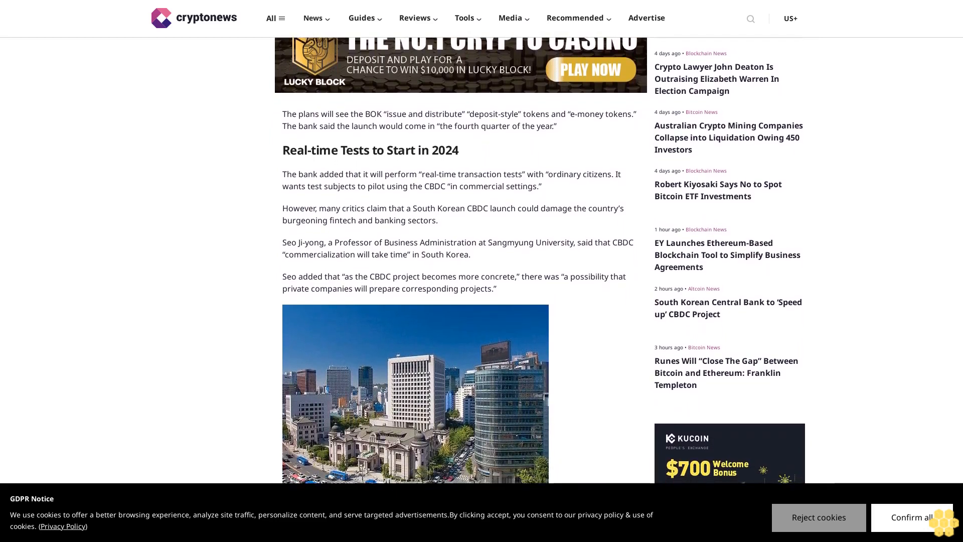
{"action": "scroll", "scroll_direction": "down", "scroll_amount": 3}
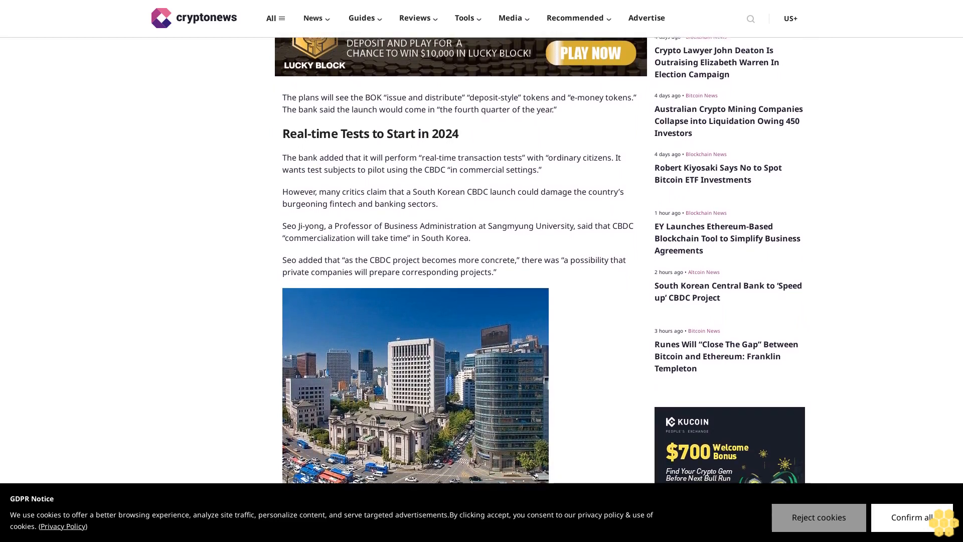
{"action": "scroll", "scroll_direction": "down", "scroll_amount": 3}
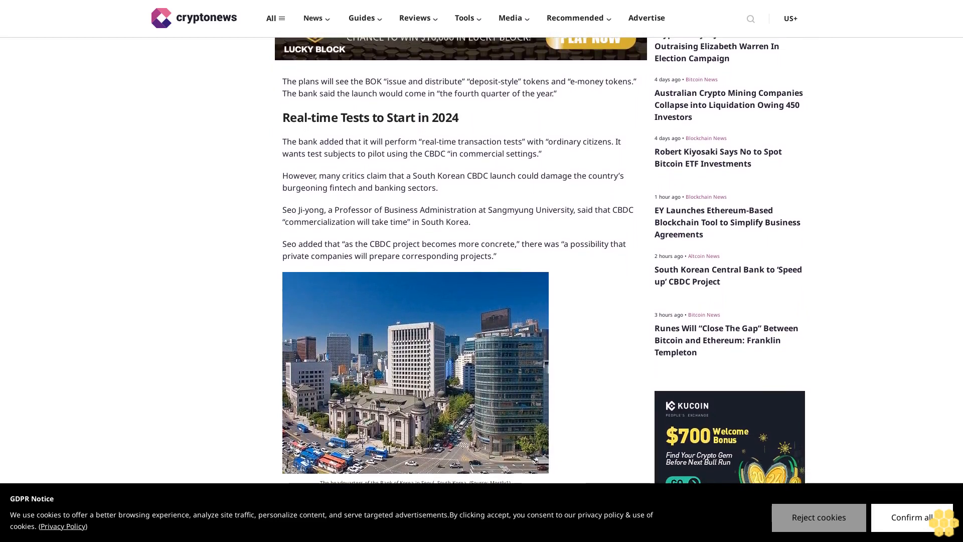
{"action": "scroll", "scroll_direction": "down", "scroll_amount": 3}
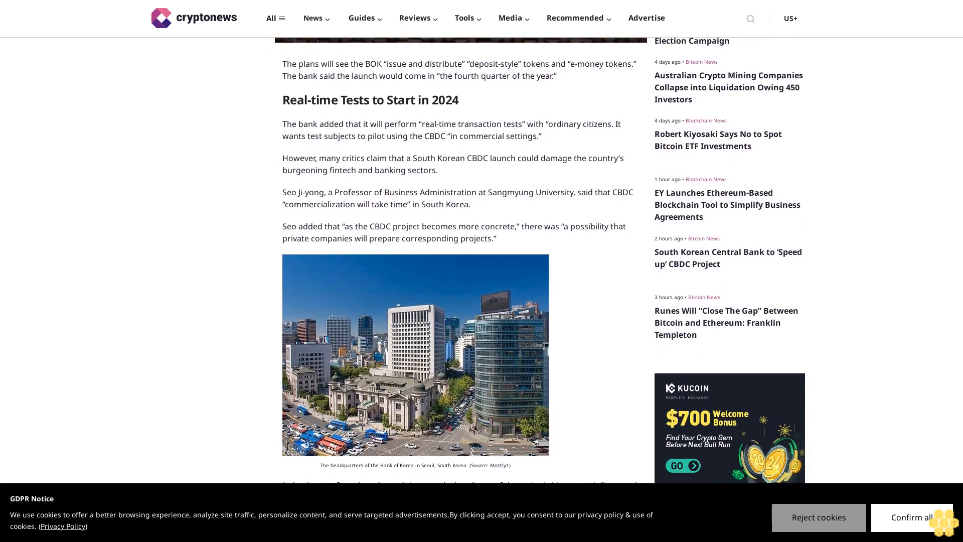
{"action": "scroll", "scroll_direction": "down", "scroll_amount": 3}
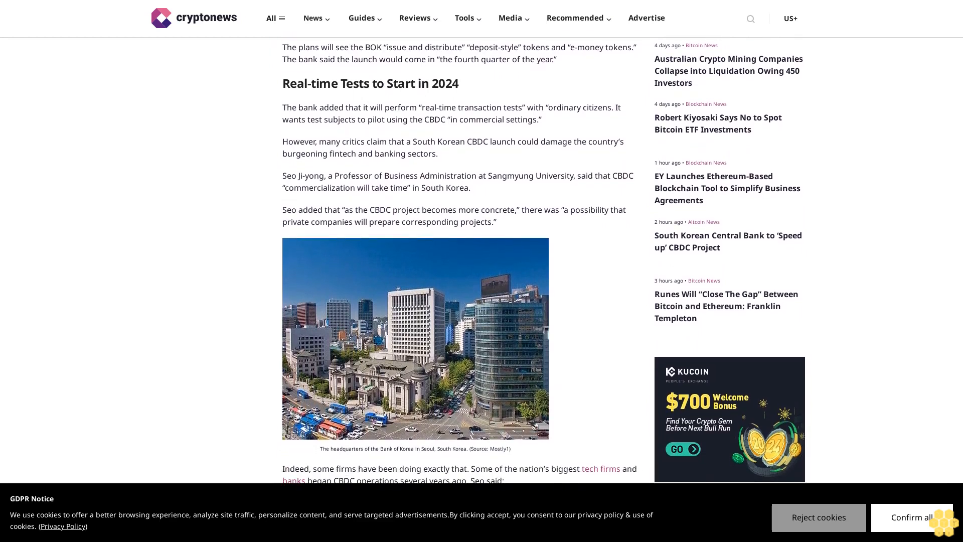
{"action": "scroll", "scroll_direction": "down", "scroll_amount": 3}
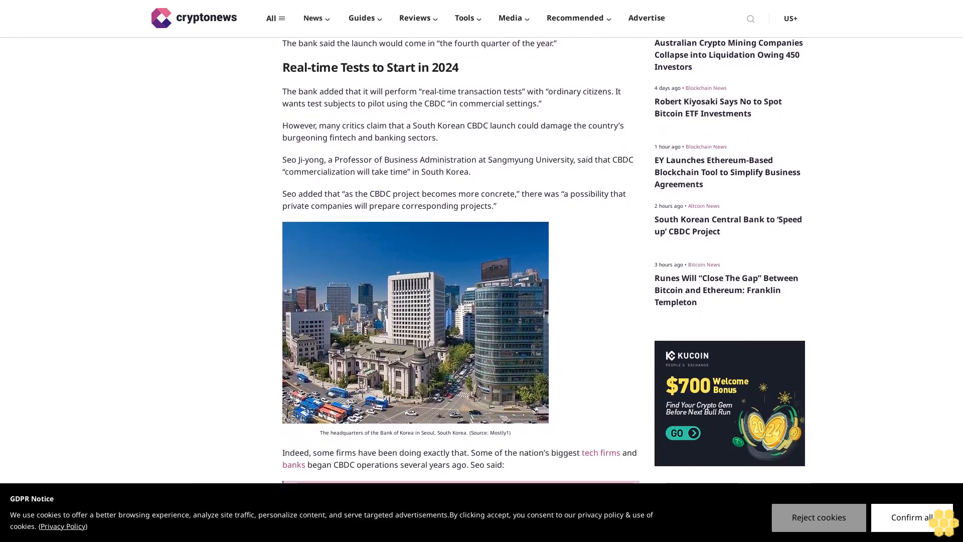
{"action": "scroll", "scroll_direction": "down", "scroll_amount": 3}
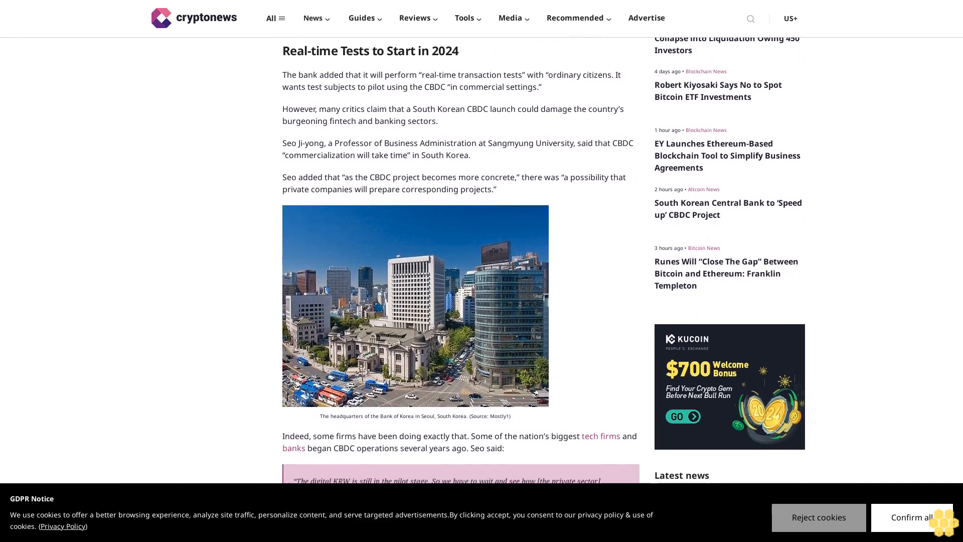
{"action": "scroll", "scroll_direction": "down", "scroll_amount": 3}
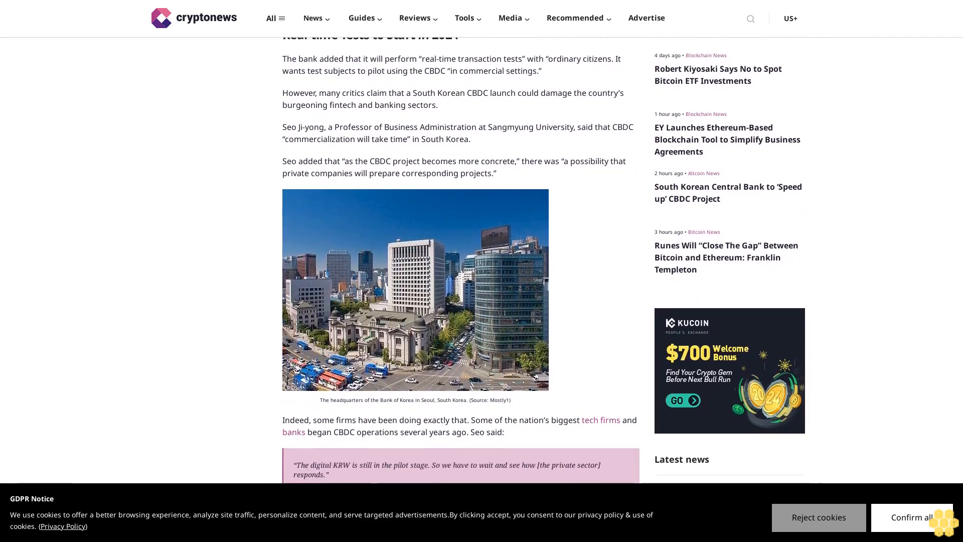
{"action": "scroll", "scroll_direction": "down", "scroll_amount": 3}
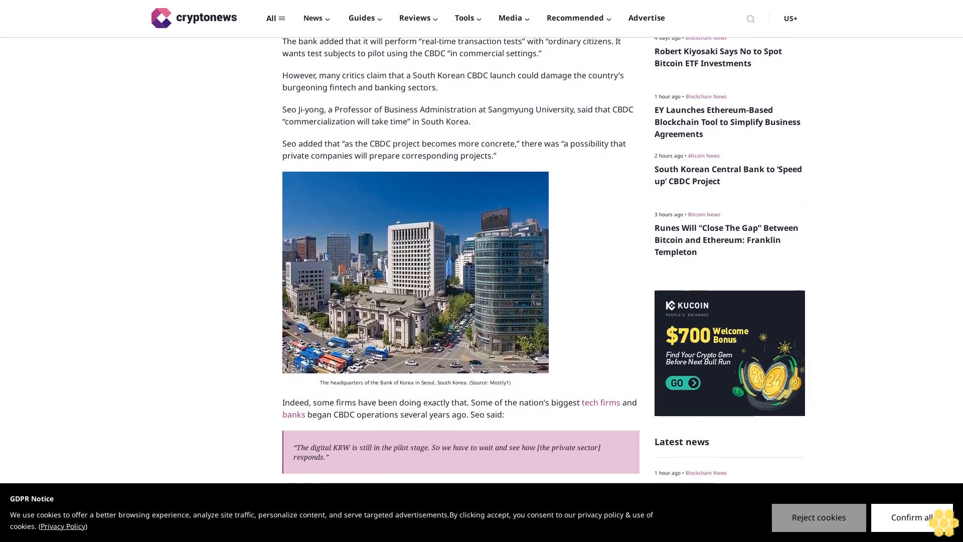
{"action": "scroll", "scroll_direction": "down", "scroll_amount": 3}
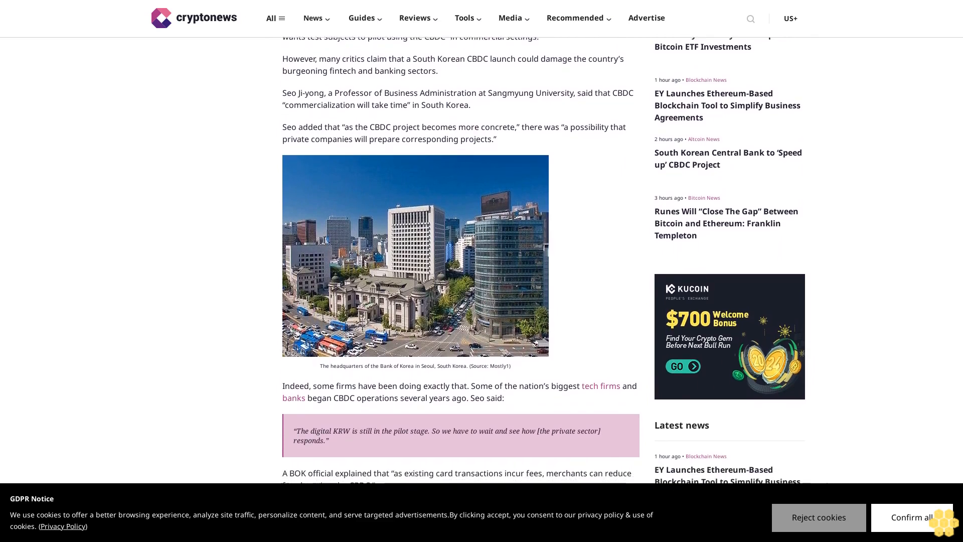
{"action": "scroll", "scroll_direction": "down", "scroll_amount": 3}
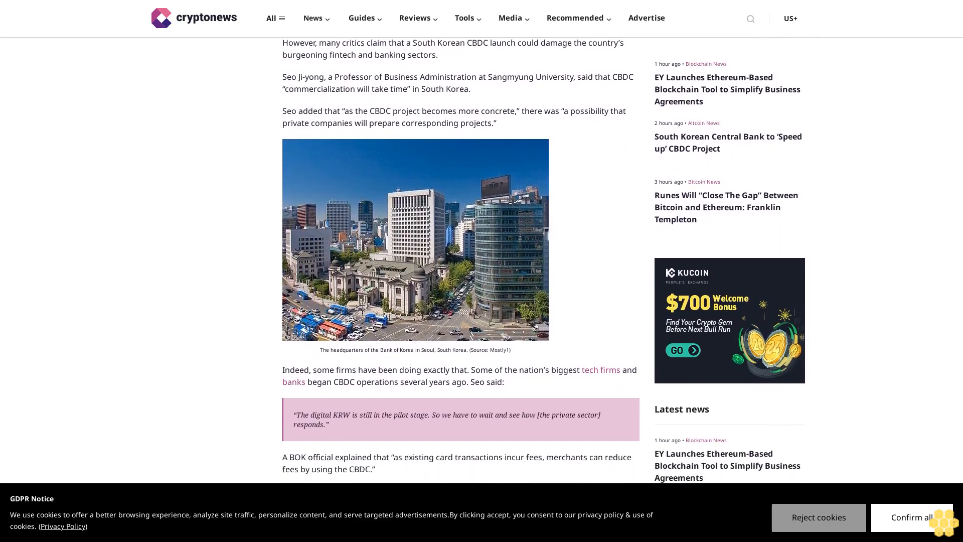
{"action": "scroll", "scroll_direction": "down", "scroll_amount": 3}
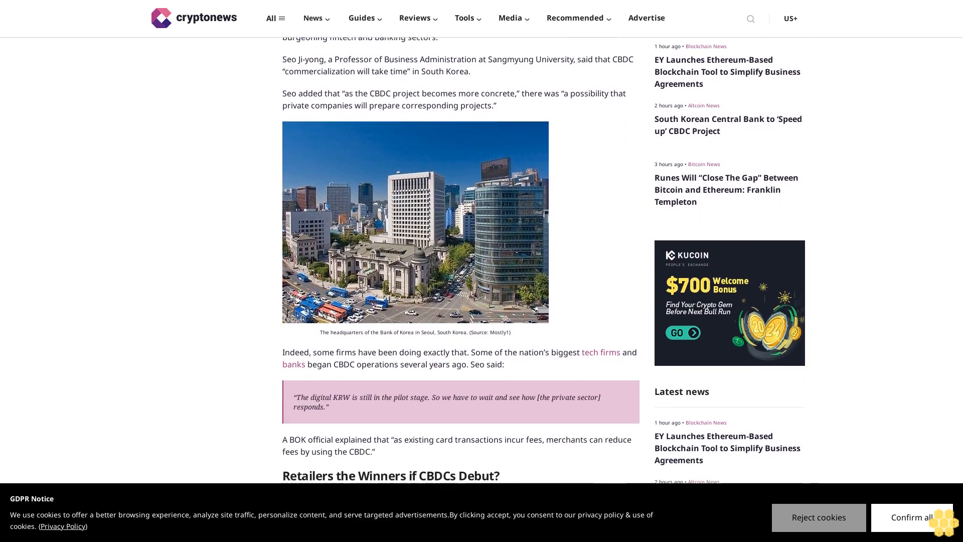
{"action": "scroll", "scroll_direction": "down", "scroll_amount": 3}
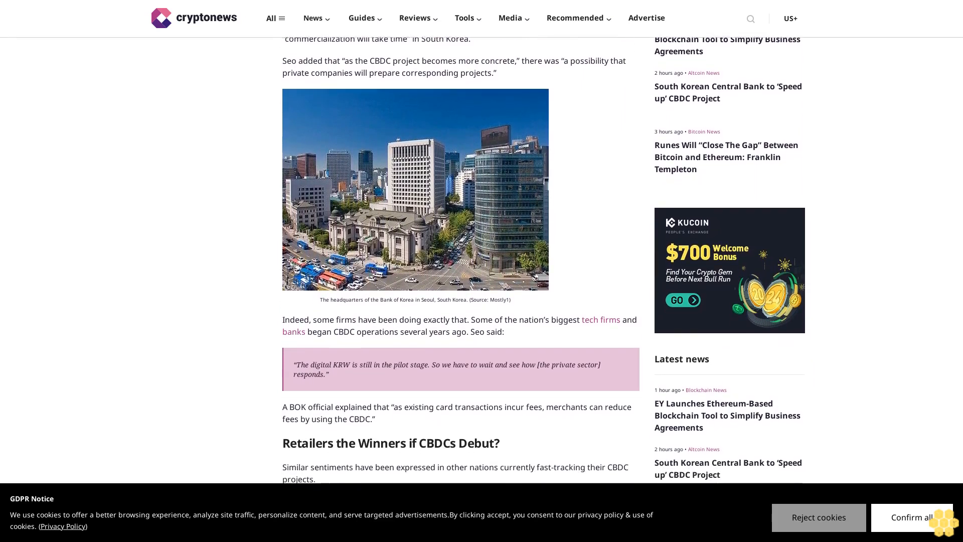
{"action": "scroll", "scroll_direction": "down", "scroll_amount": 3}
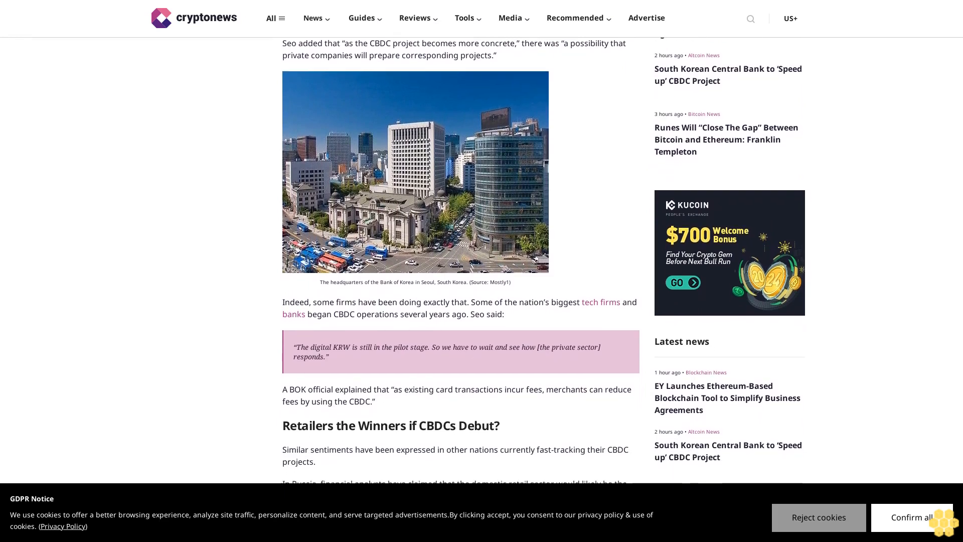
{"action": "scroll", "scroll_direction": "down", "scroll_amount": 3}
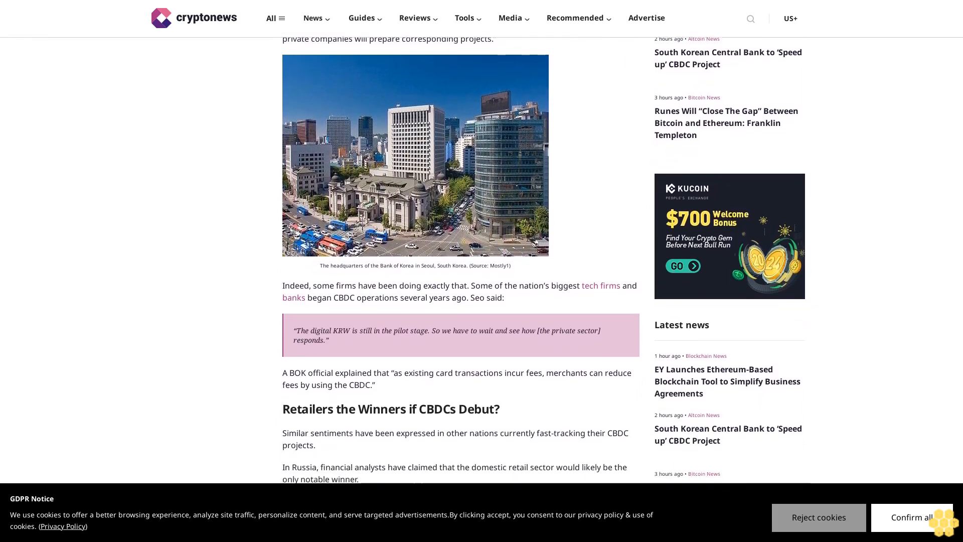
{"action": "scroll", "scroll_direction": "down", "scroll_amount": 3}
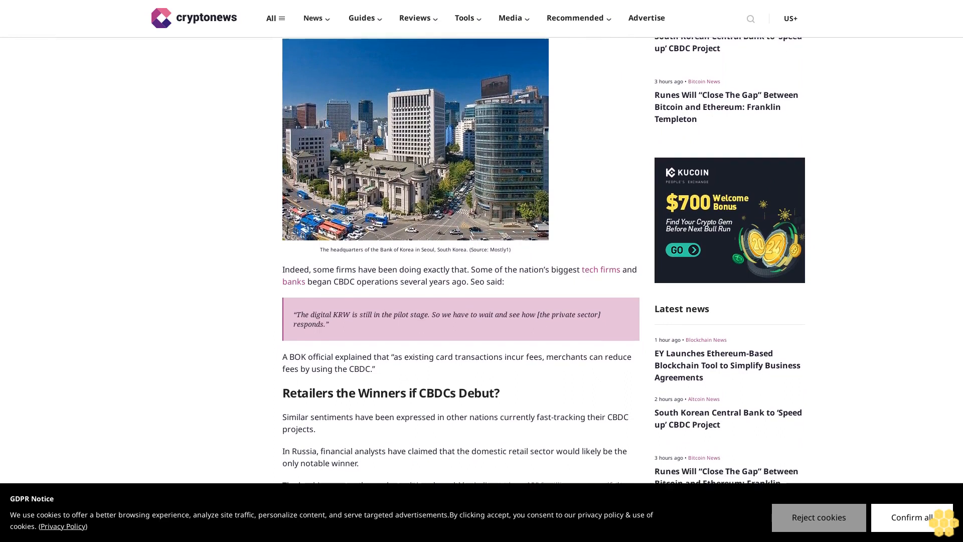
{"action": "scroll", "scroll_direction": "down", "scroll_amount": 3}
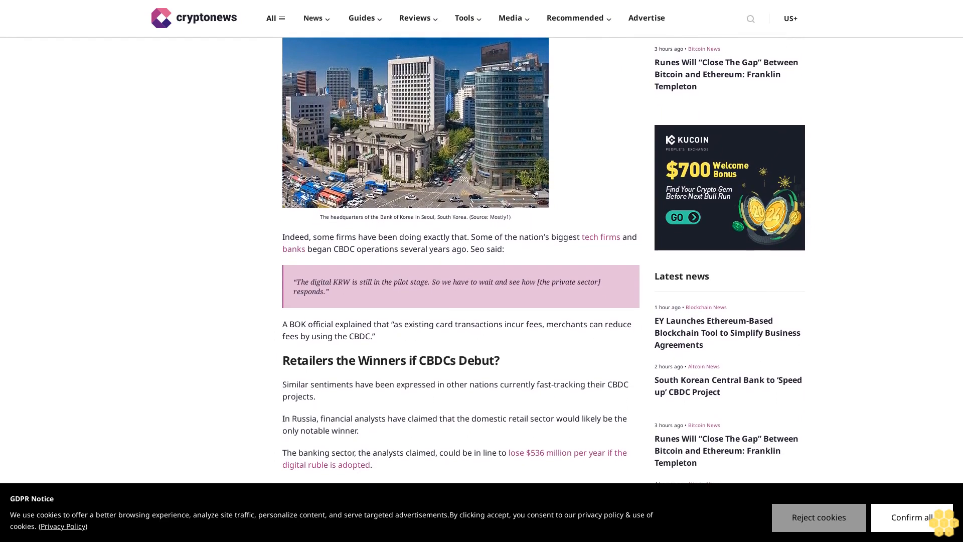
{"action": "scroll", "scroll_direction": "down", "scroll_amount": 3}
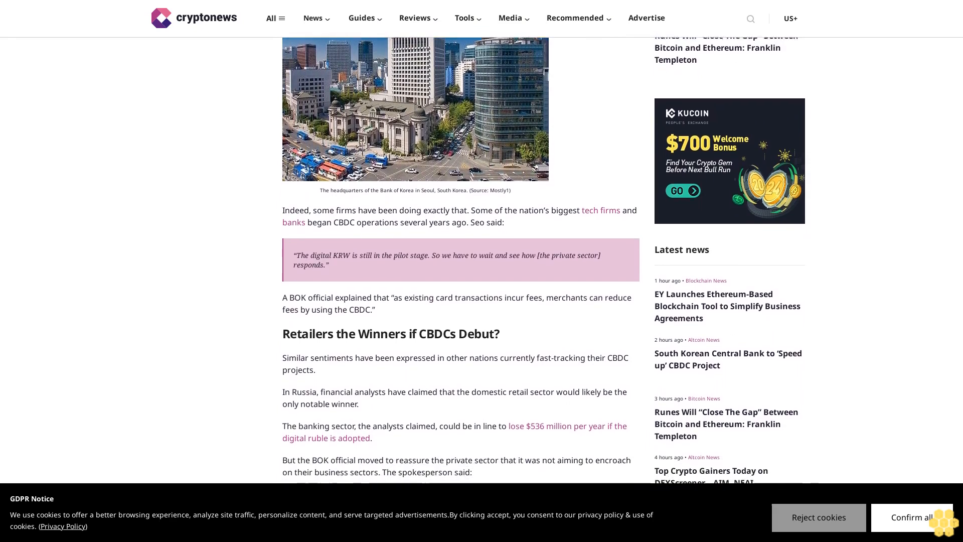
{"action": "scroll", "scroll_direction": "down", "scroll_amount": 3}
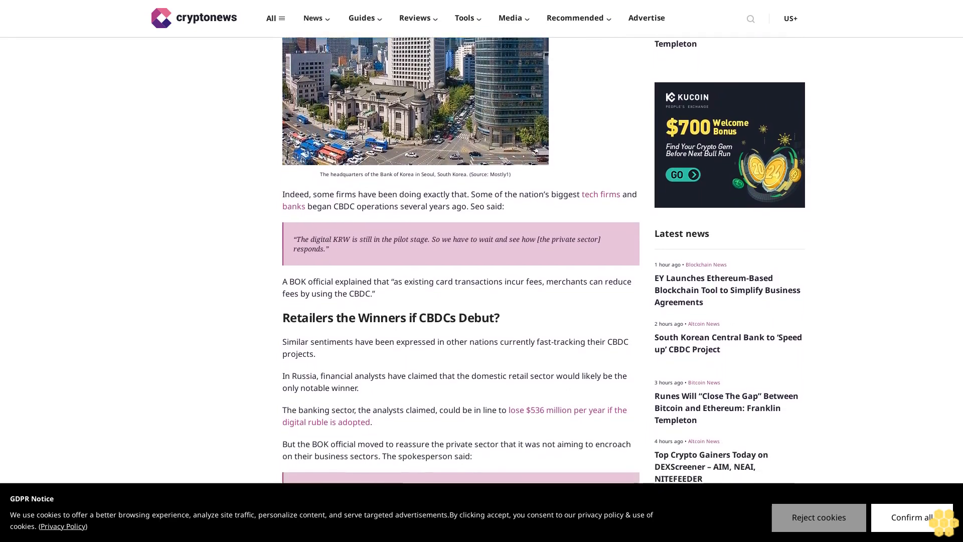
{"action": "scroll", "scroll_direction": "down", "scroll_amount": 3}
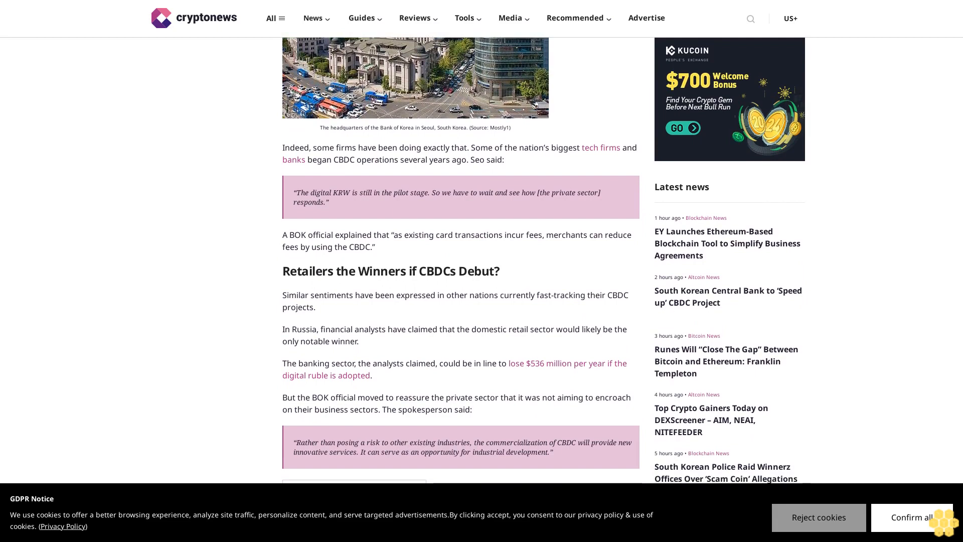
{"action": "scroll", "scroll_direction": "down", "scroll_amount": 3}
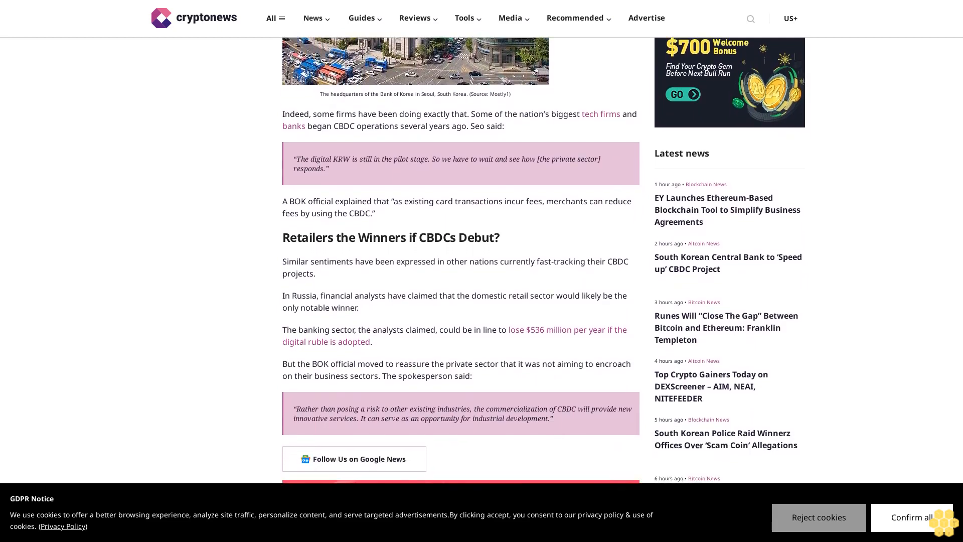
{"action": "scroll", "scroll_direction": "down", "scroll_amount": 3}
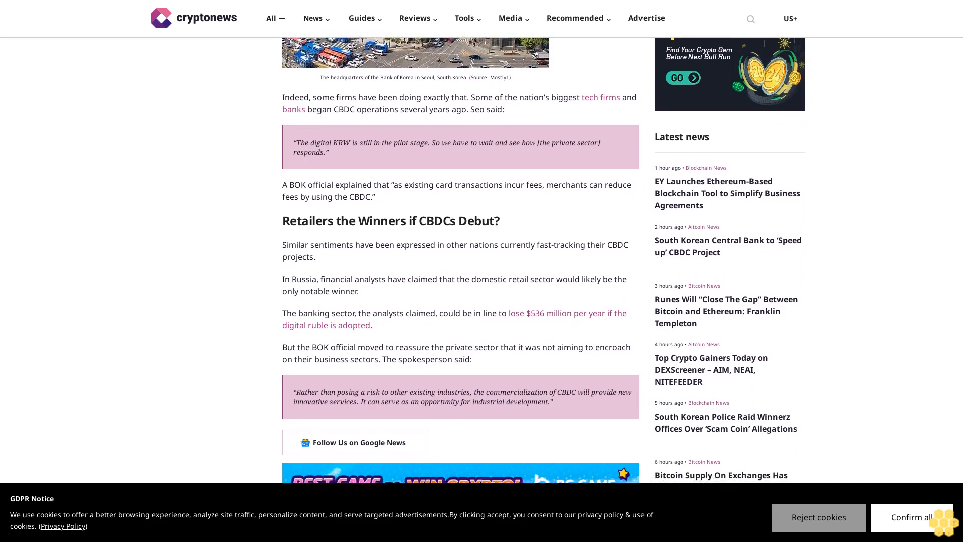